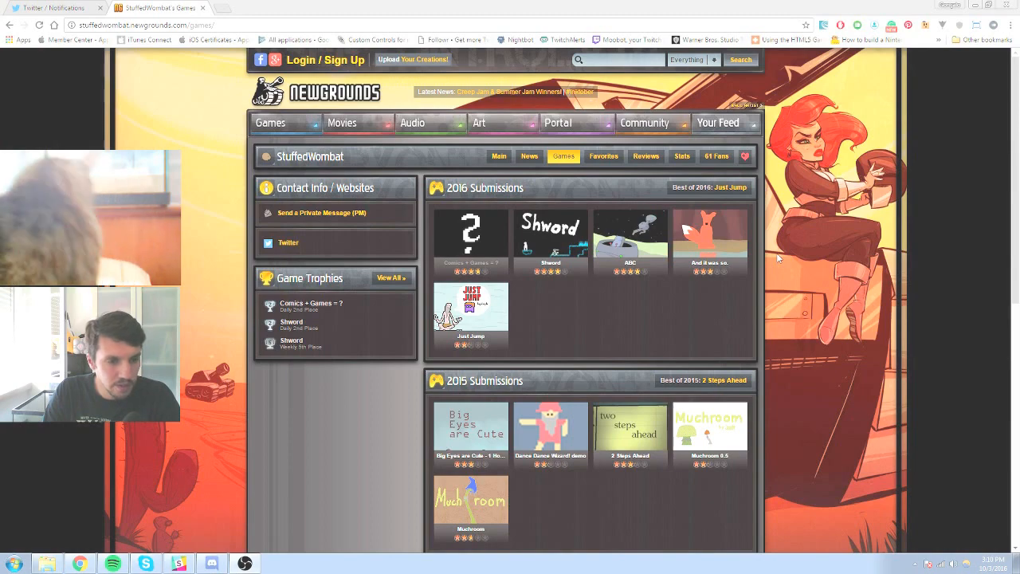
pyautogui.moveTo(470, 239)
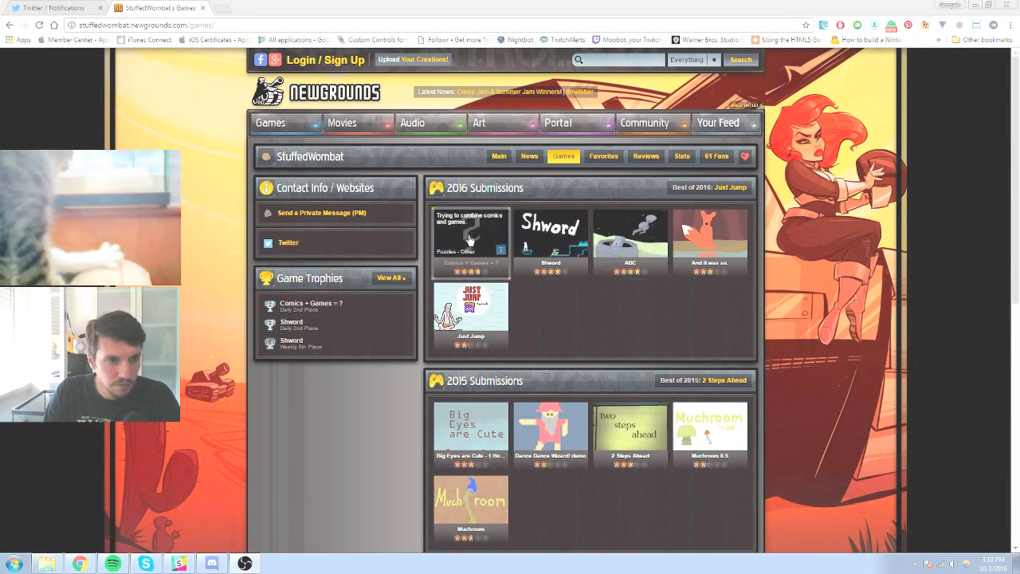
# - Open the Comics + Games = ? game from StuffedWombat's games list
pyautogui.click(470, 239)
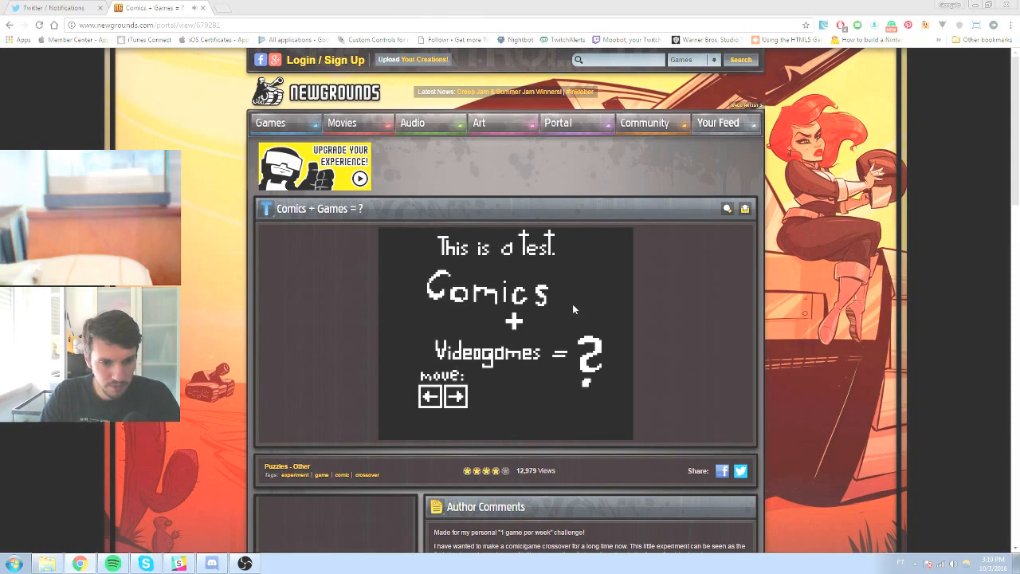
pyautogui.moveTo(526, 332)
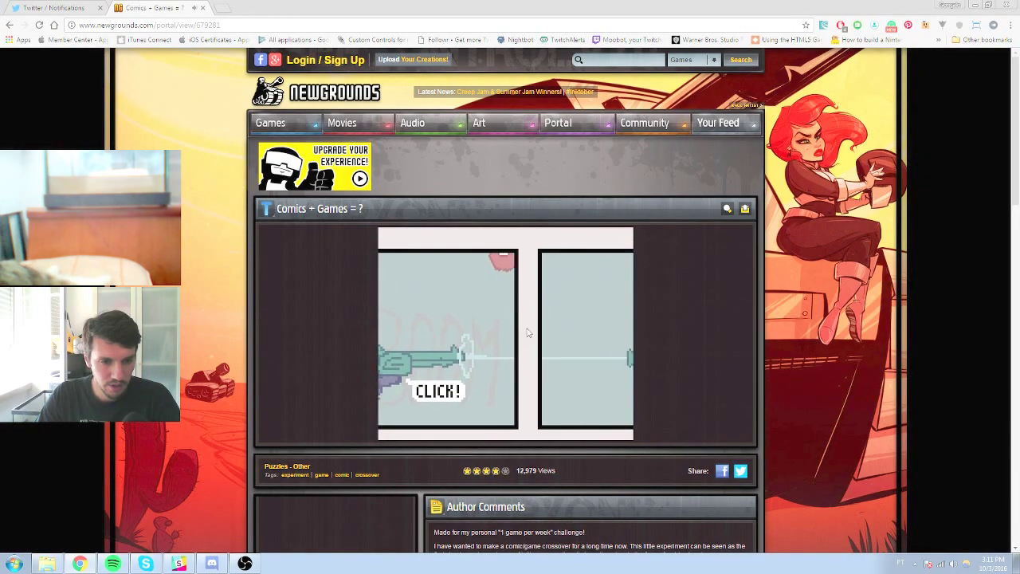
# - Advance Comics + Games = ? past its click prompt into the remaining comic panels
pyautogui.click(437, 390)
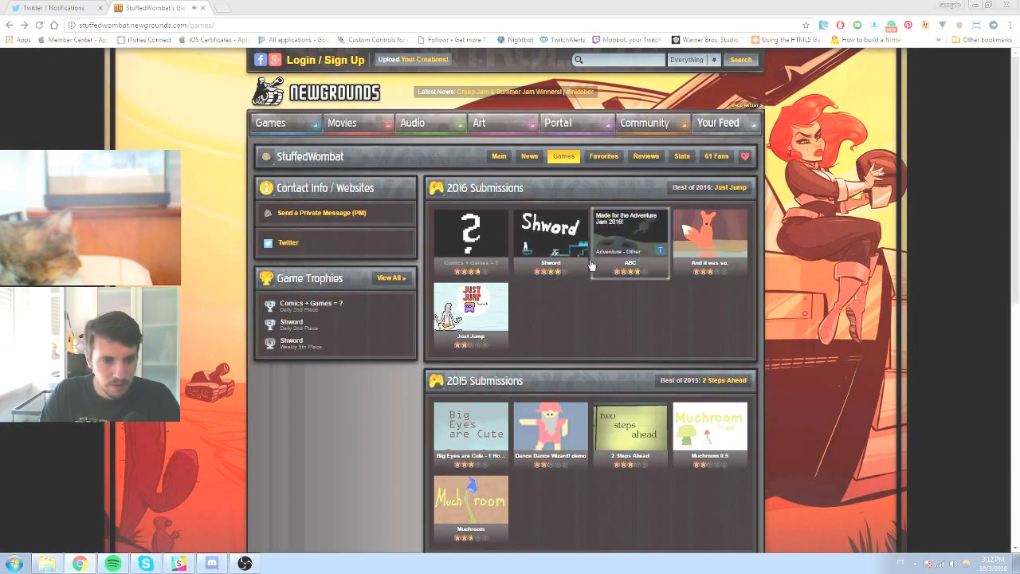
# - Open Shword and scroll down to its author comments on controls and back up
pyautogui.click(549, 231)
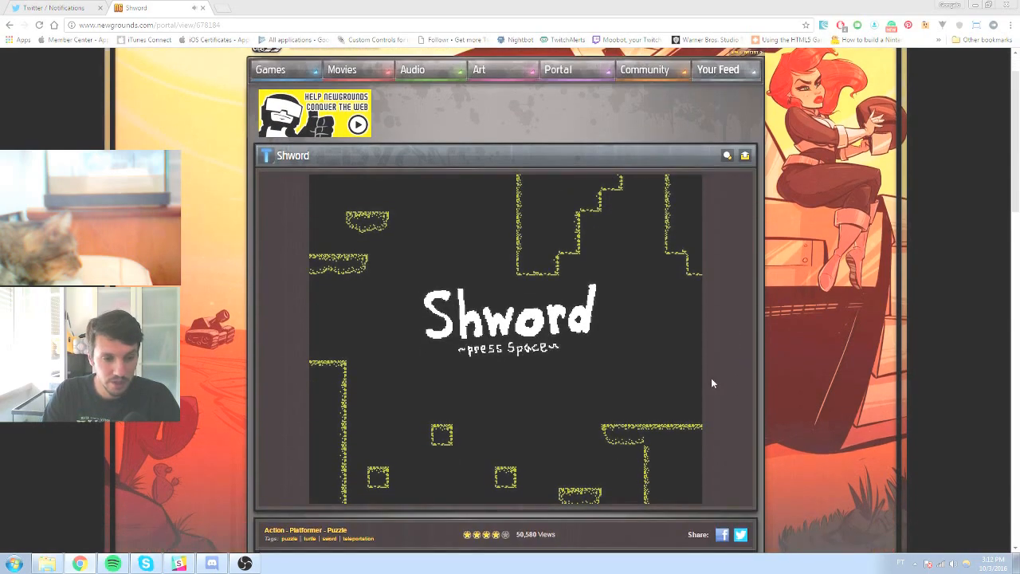
pyautogui.scroll(-3)
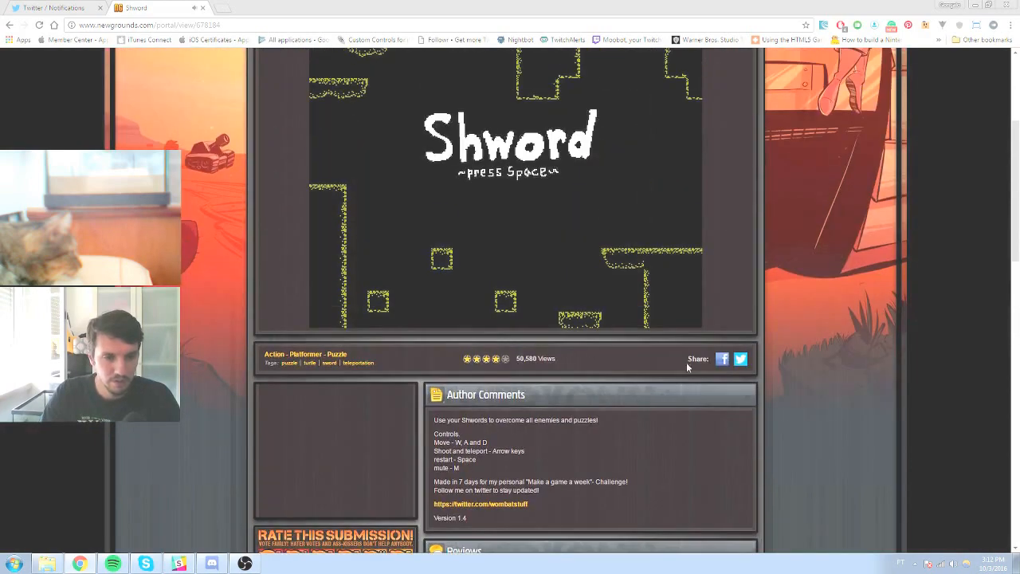
pyautogui.scroll(3)
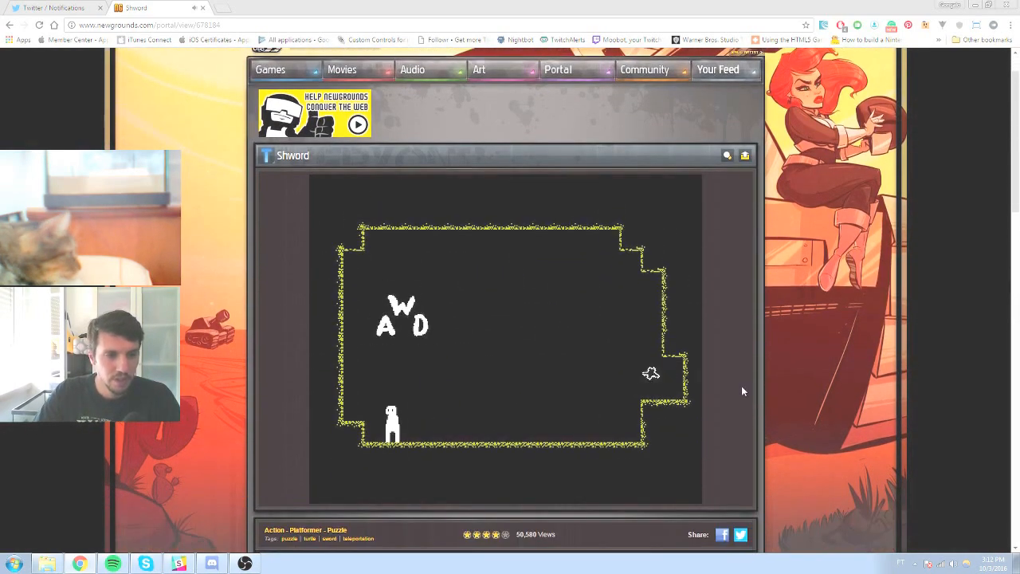
# - Move the Shword character with D to progress through the rooms
pyautogui.press('d')
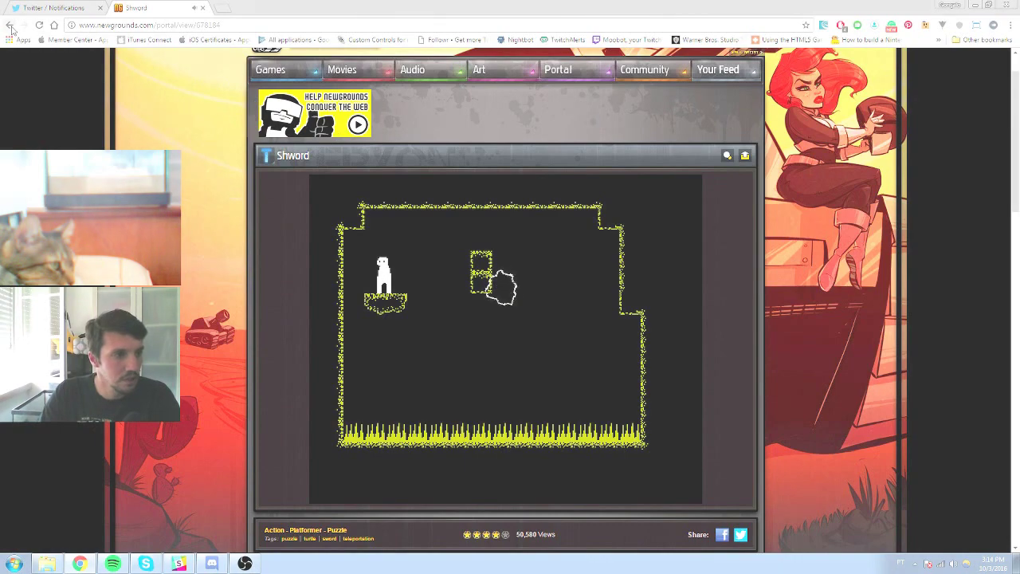
# - Go back to the games list, open ABC and scroll its page while it loads
pyautogui.click(12, 26)
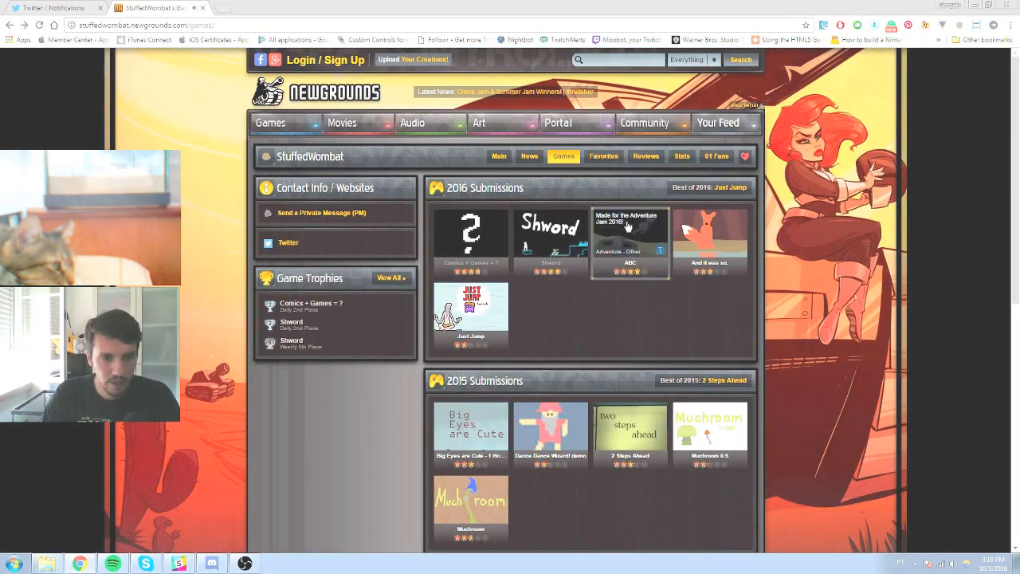
pyautogui.click(629, 231)
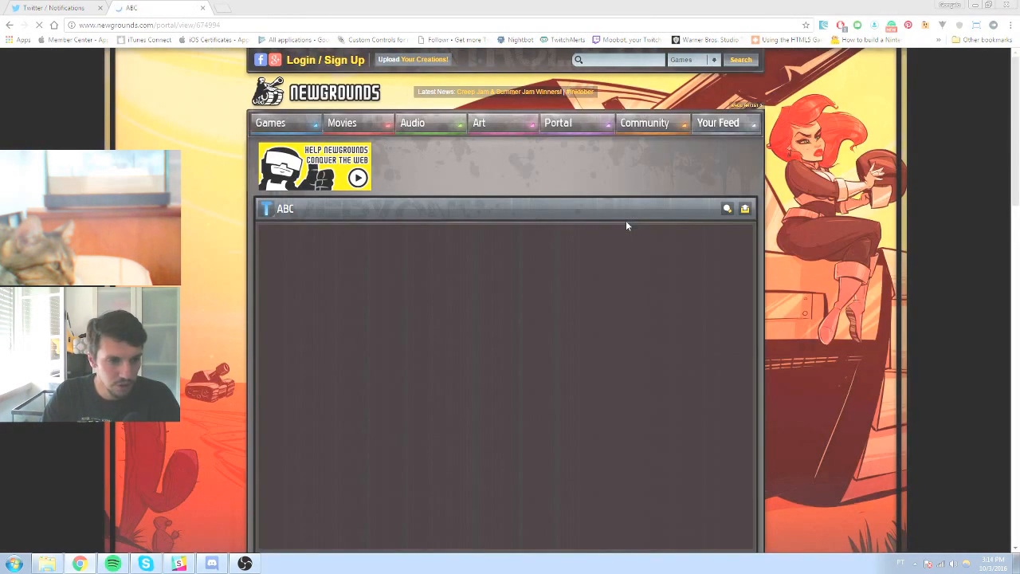
pyautogui.scroll(-3)
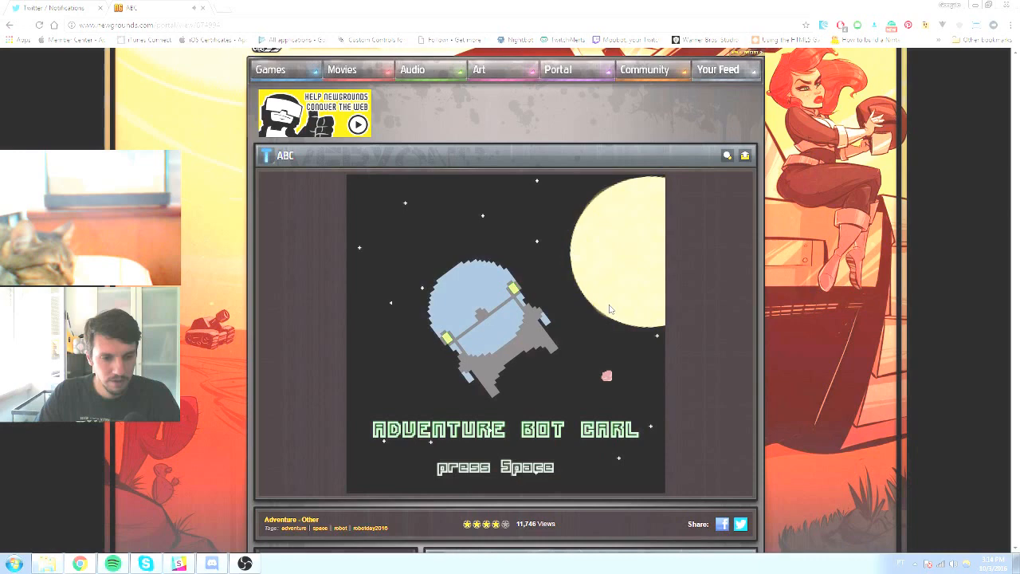
# - Start ABC from the Adventure Bot Carl title screen with Space
pyautogui.press('space')
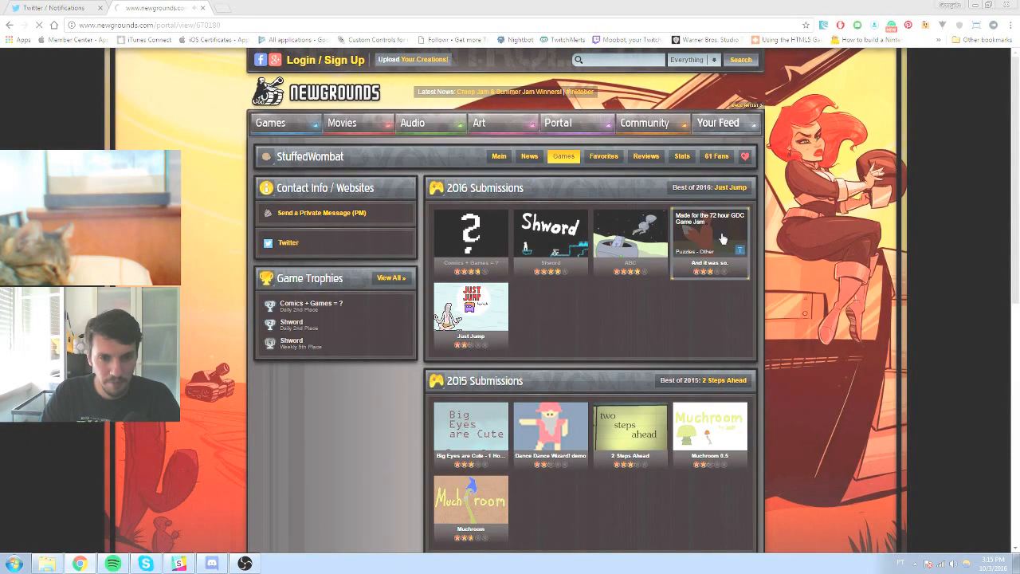
# - Open the And it was so game page and scroll down it
pyautogui.click(710, 239)
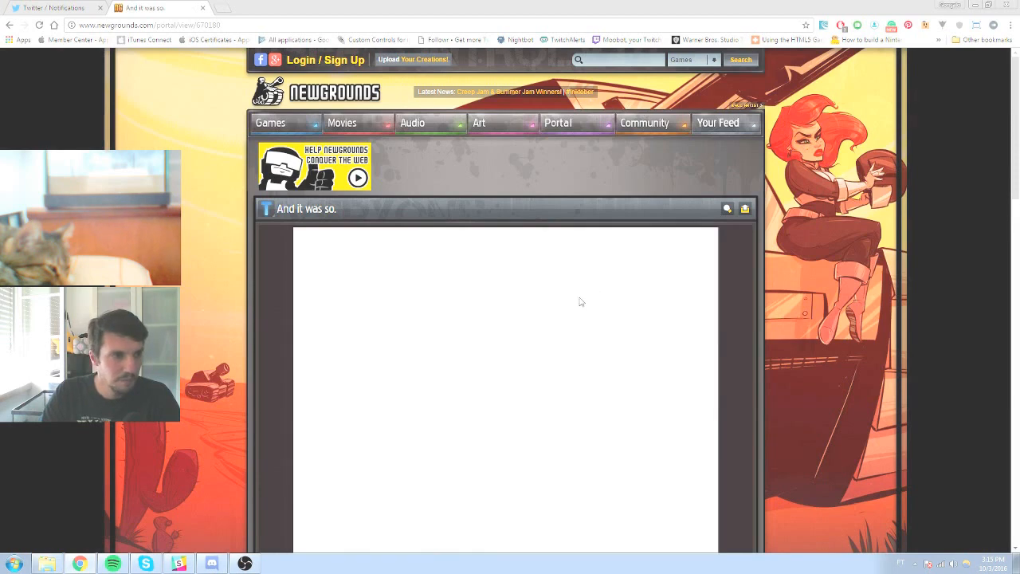
pyautogui.scroll(-3)
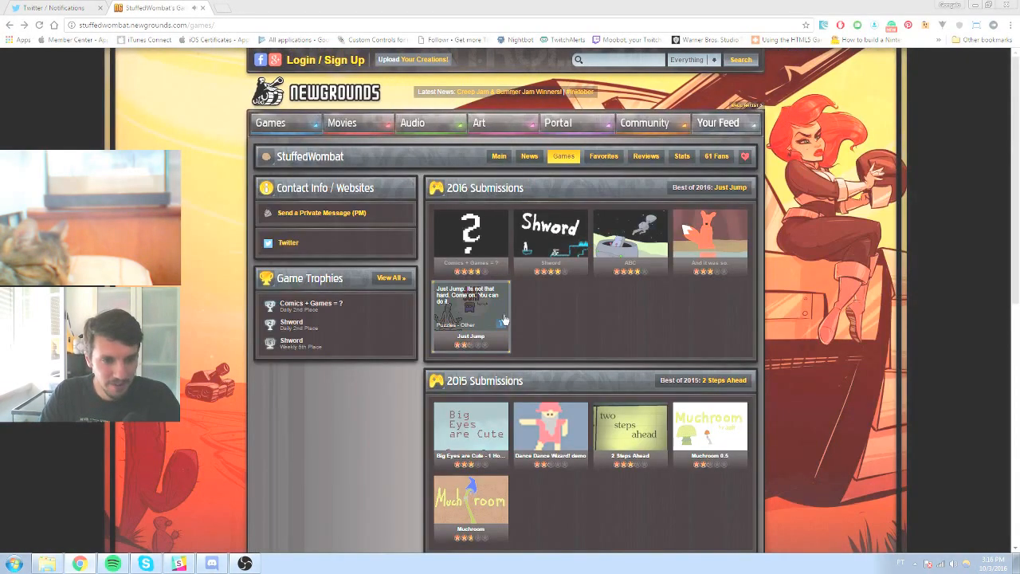
# - Open Just Jump from the 2016 Submissions and scroll down its page
pyautogui.click(470, 315)
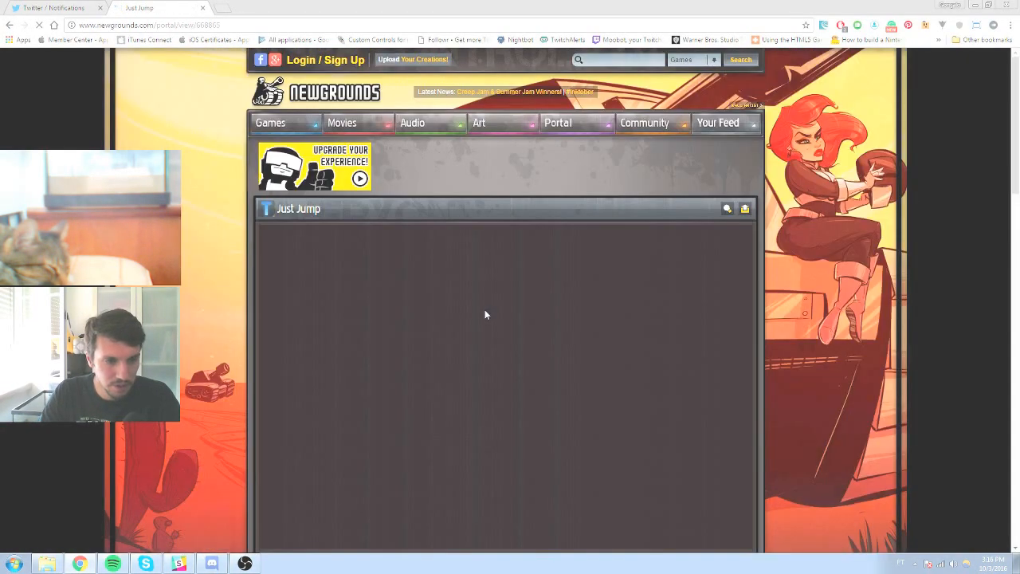
pyautogui.scroll(-3)
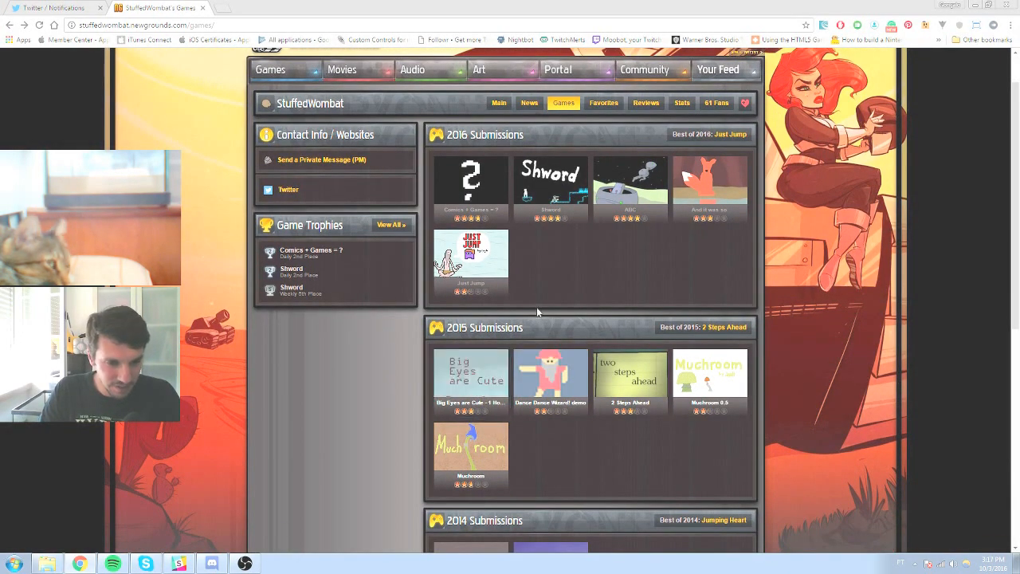
# - Open Big Eyes are Cute from the 2015 Submissions and scroll down its page
pyautogui.click(470, 373)
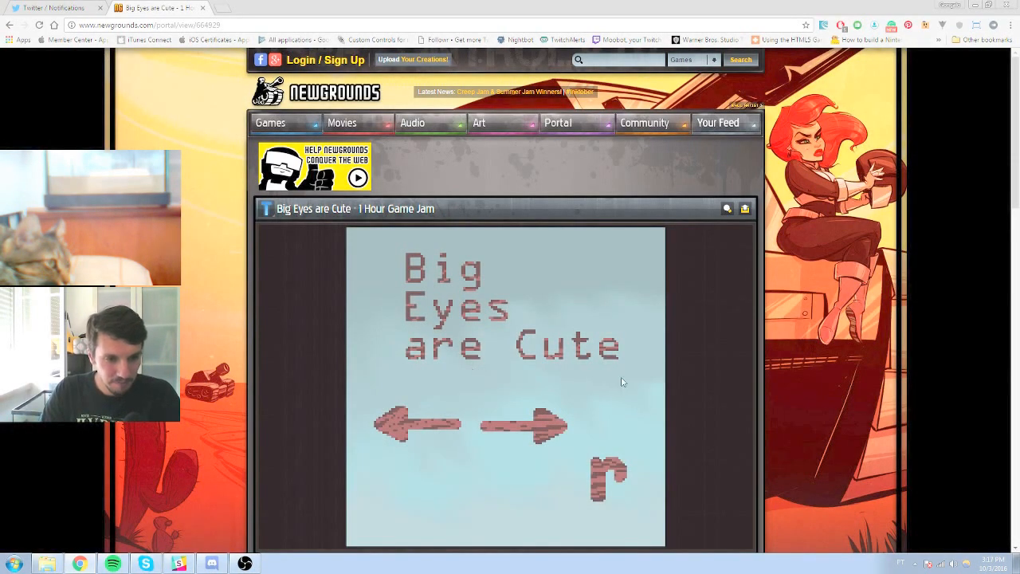
pyautogui.scroll(-3)
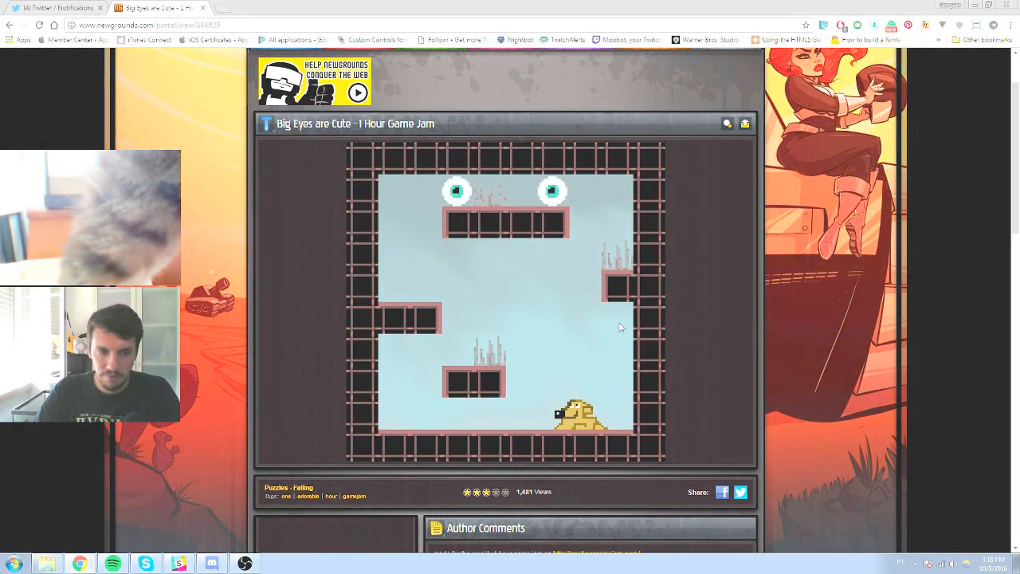
# - Return to the games list, open the Dante Dance Wizard! demo and play it with the arrow keys
pyautogui.click(11, 25)
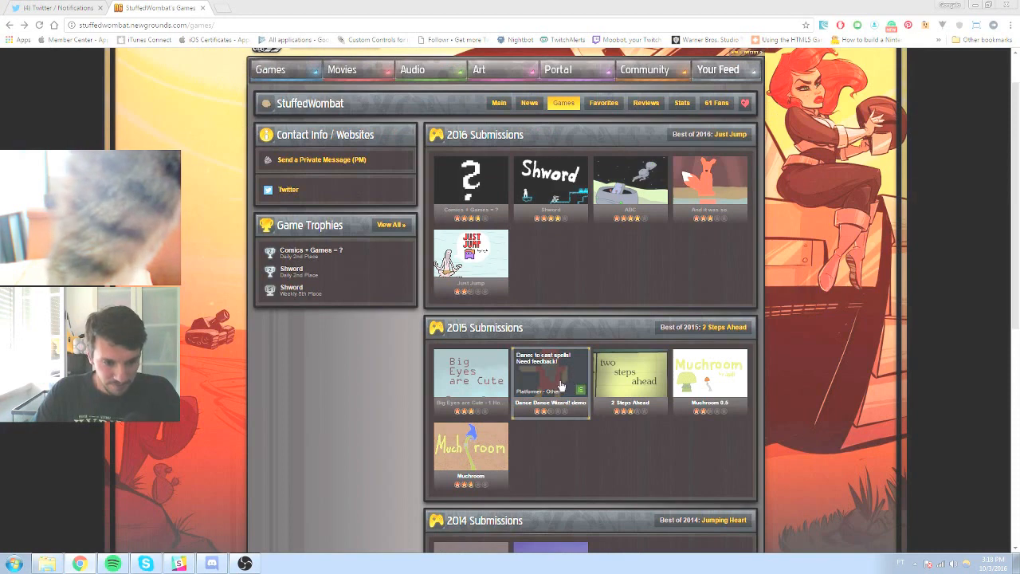
pyautogui.moveTo(565, 377)
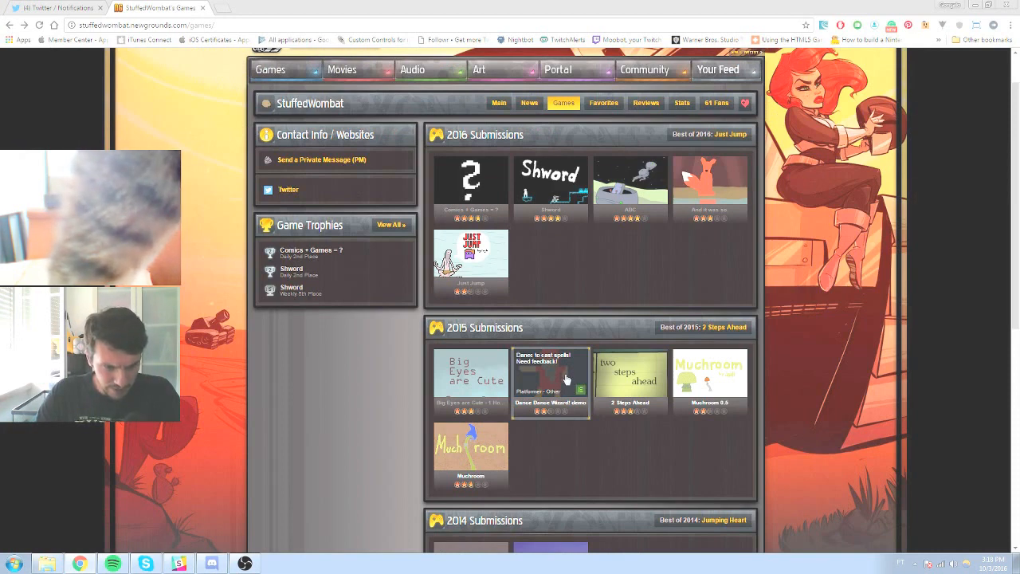
pyautogui.click(550, 375)
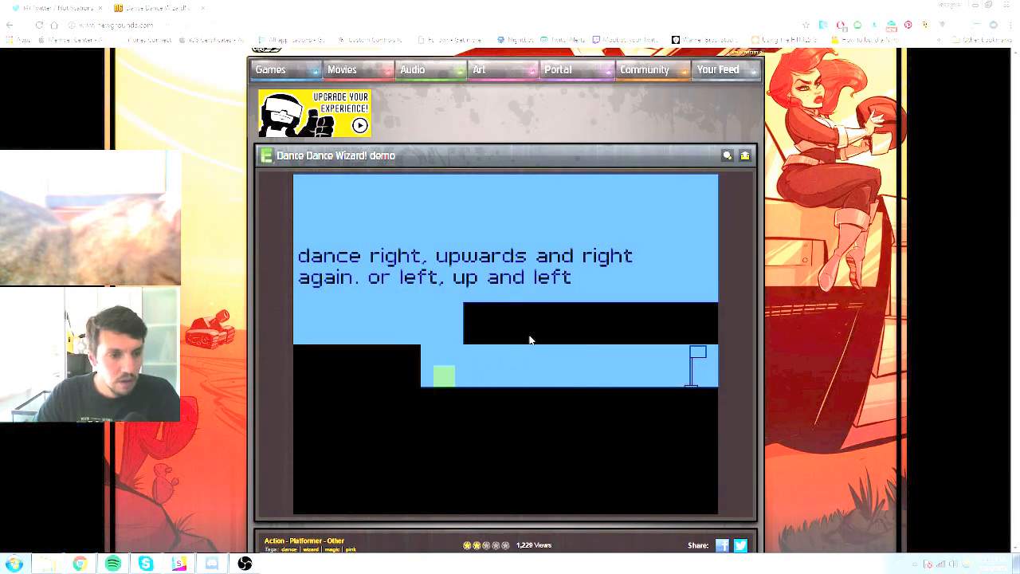
pyautogui.press('right')
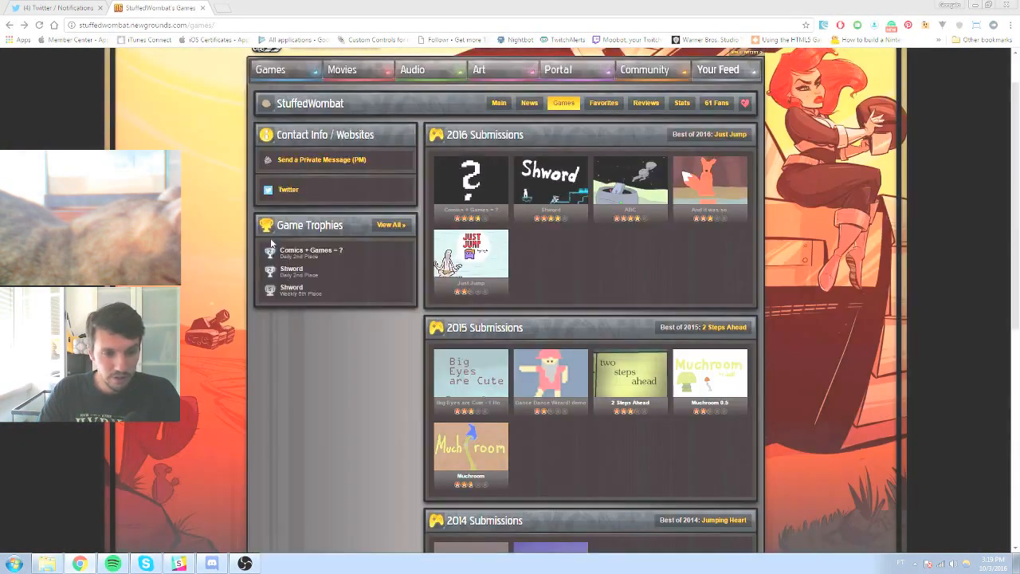
pyautogui.moveTo(592, 283)
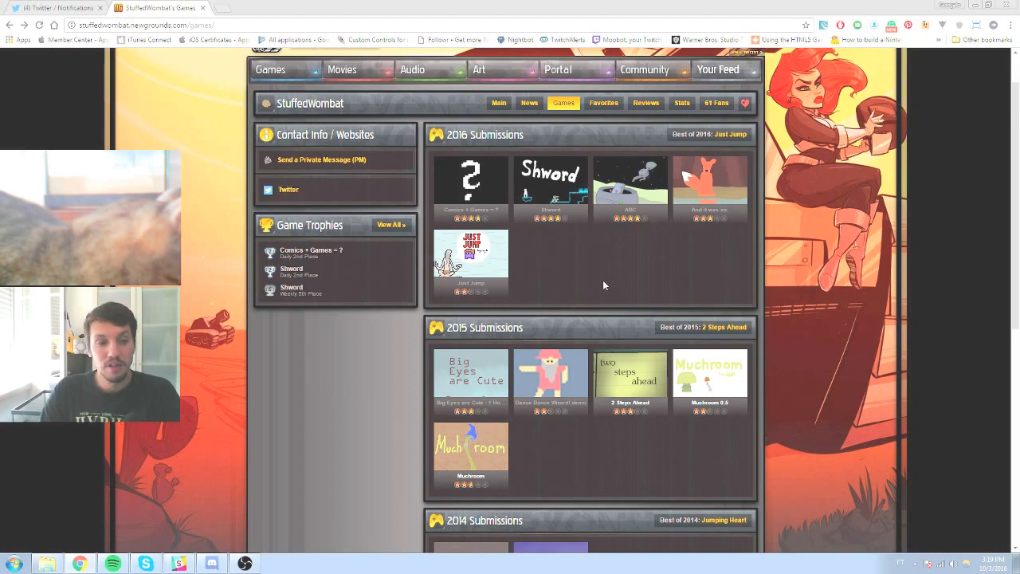
pyautogui.moveTo(613, 284)
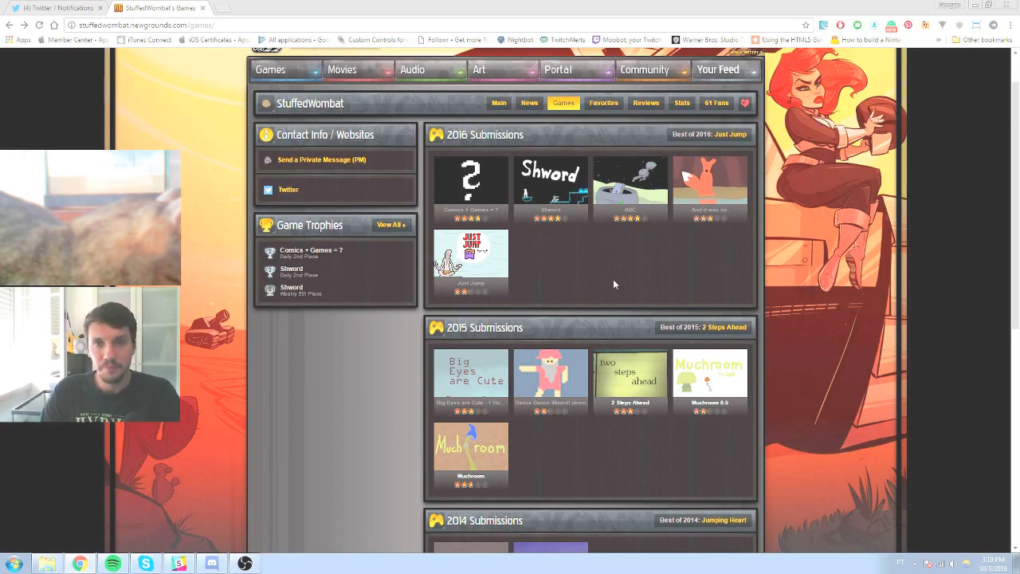